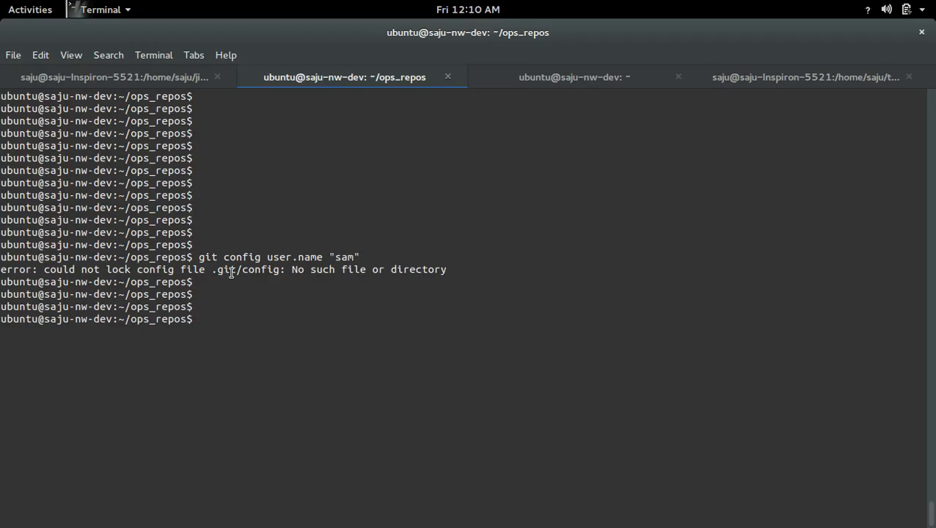
pyautogui.moveTo(372, 275)
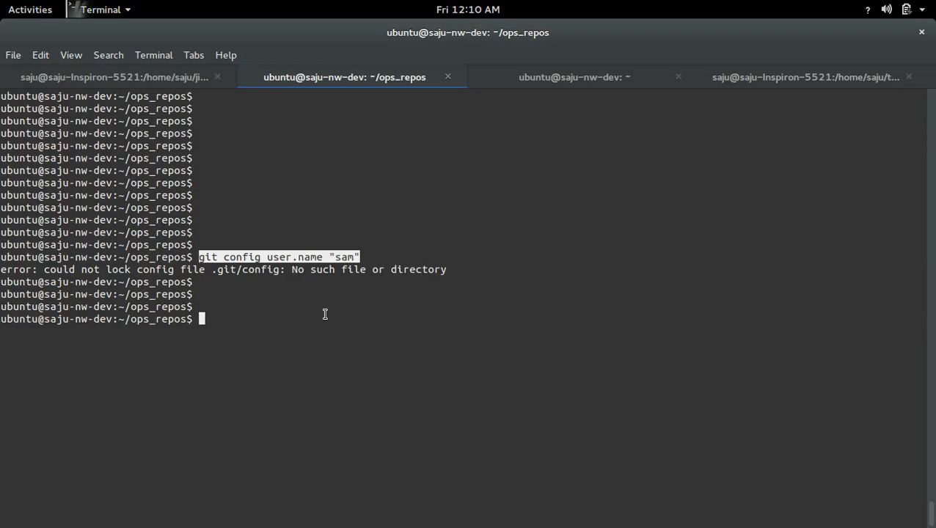
# Change directory into ~/ops_repos/ec2-api using tab completion.
pyautogui.write('cd')
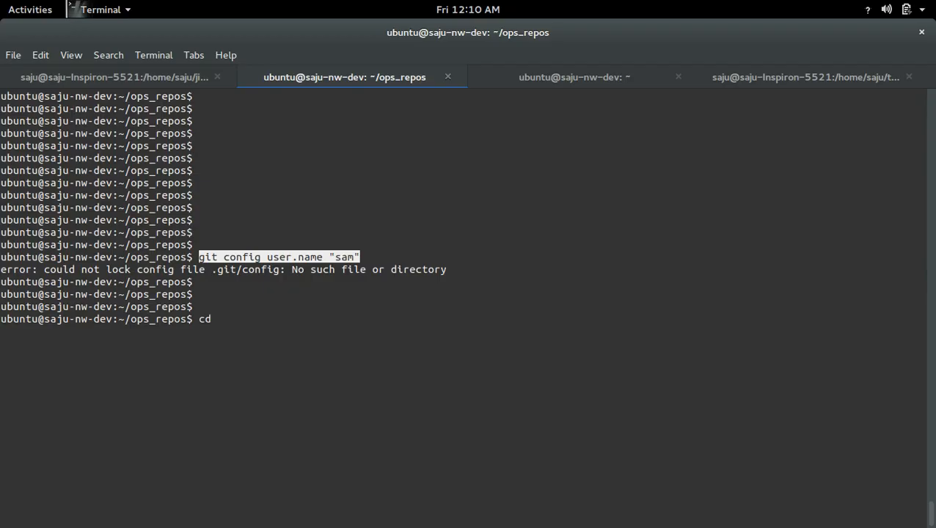
pyautogui.write('ec2')
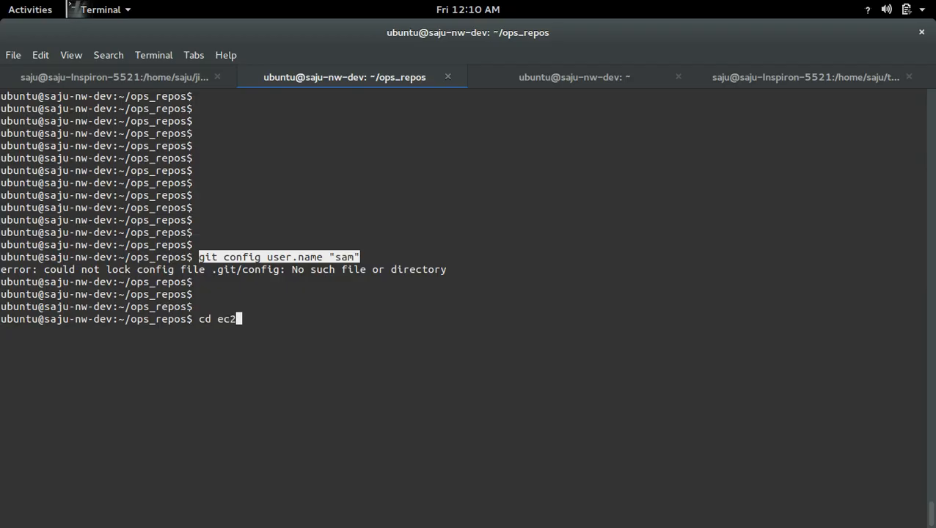
pyautogui.press('Return')
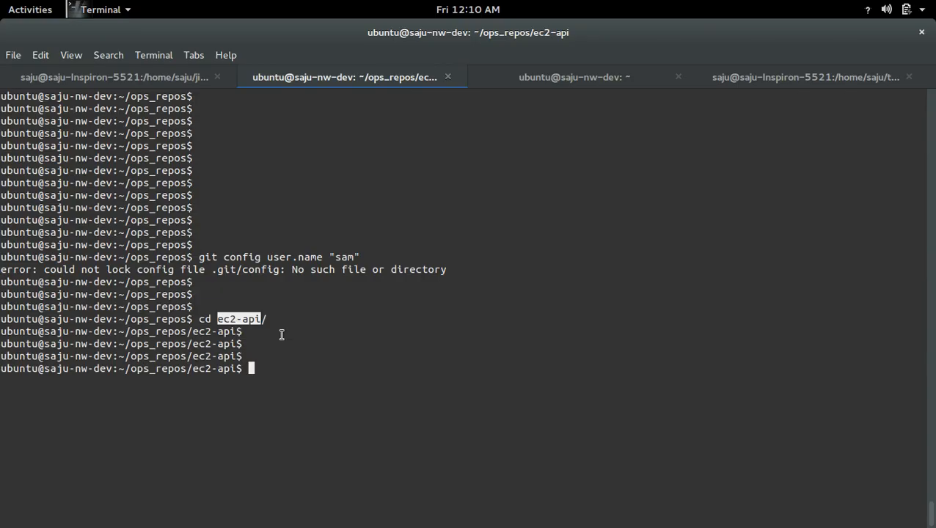
# List all files in ec2-api with ls -a and highlight the .git folder.
pyautogui.write('ls -a')
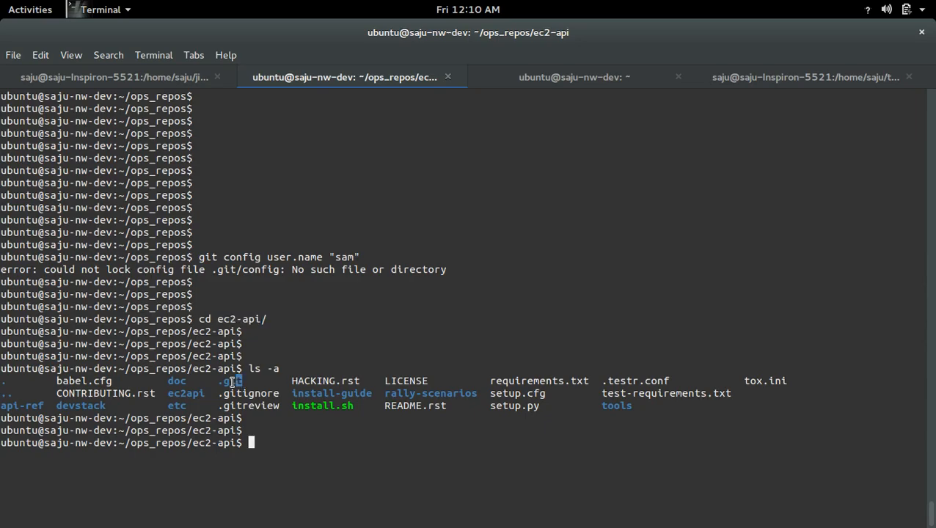
pyautogui.doubleClick(230, 380)
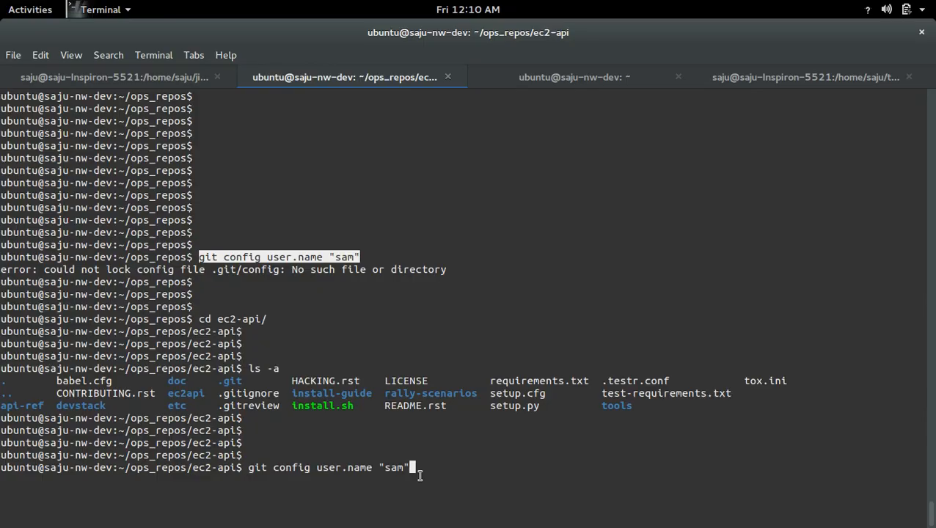
# Run git config user.name "sam" inside ec2-api, completing without error.
pyautogui.press('Return')
pyautogui.write('git')
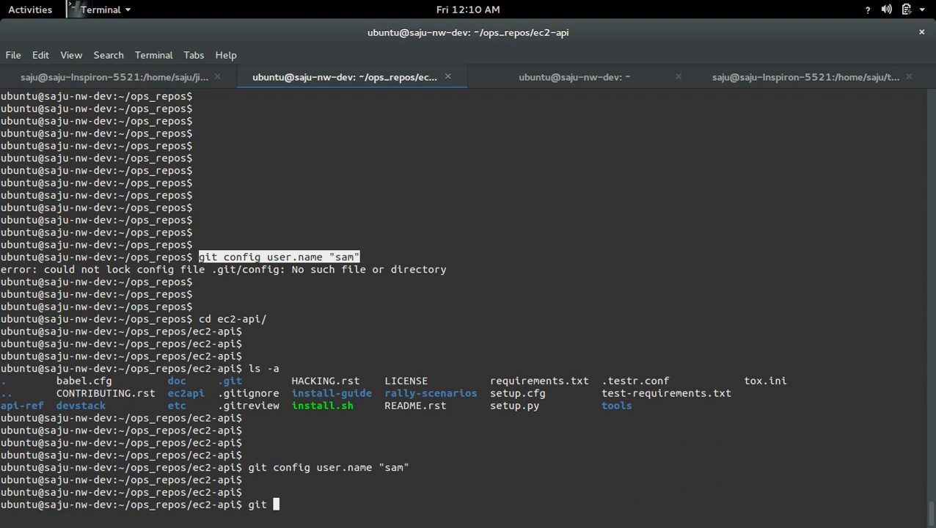
# Run git config -l to list the repository configuration showing user.name=sam.
pyautogui.write('config')
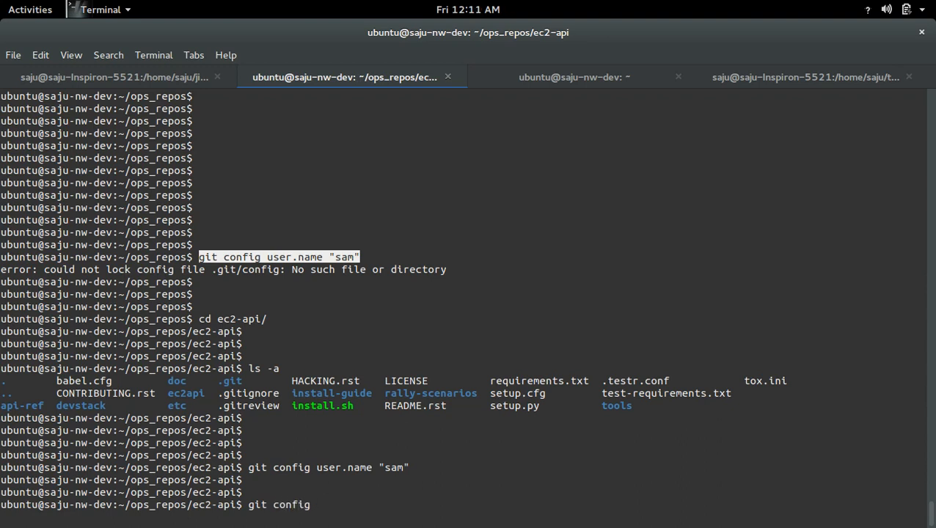
pyautogui.write('-l')
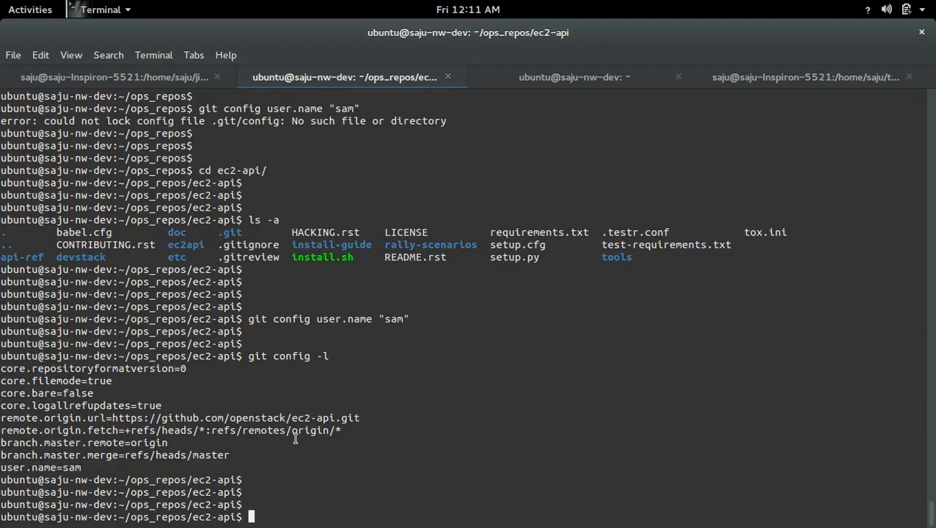
pyautogui.scroll(-3)
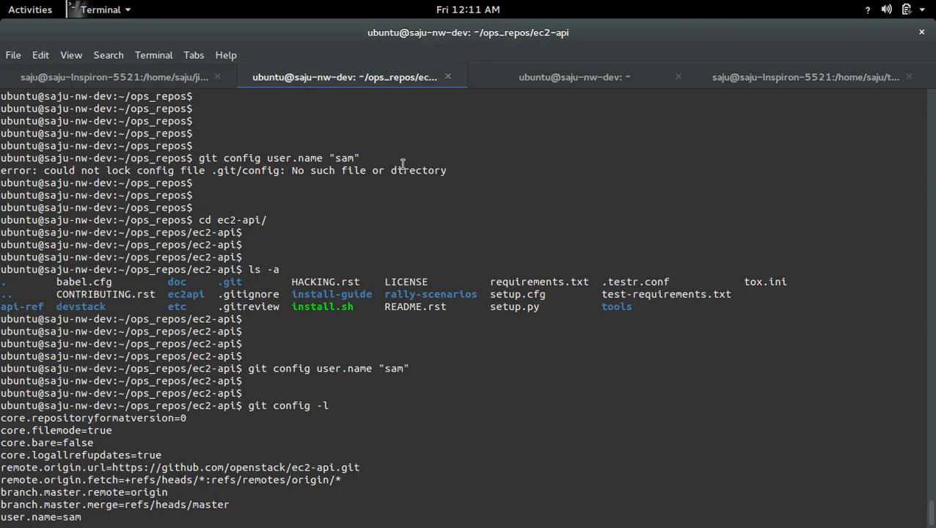
pyautogui.moveTo(175, 170); pyautogui.dragTo(446, 170)
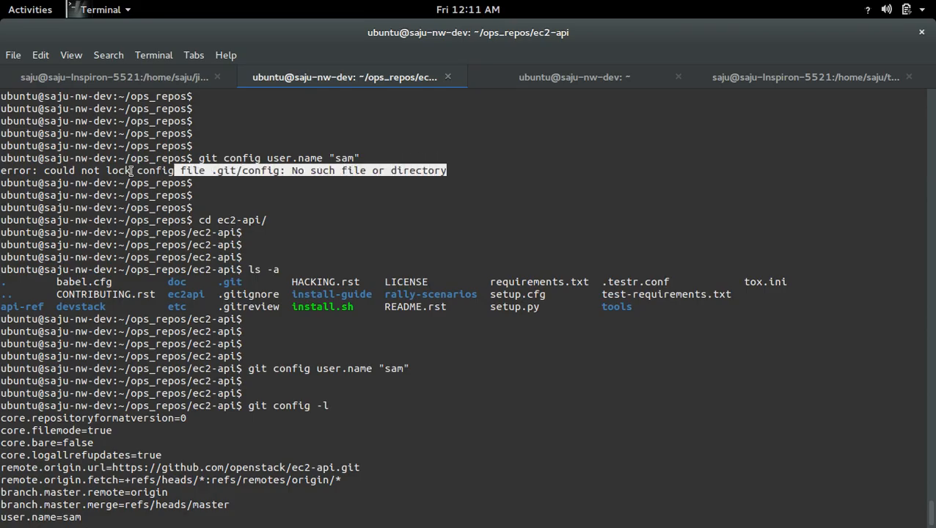